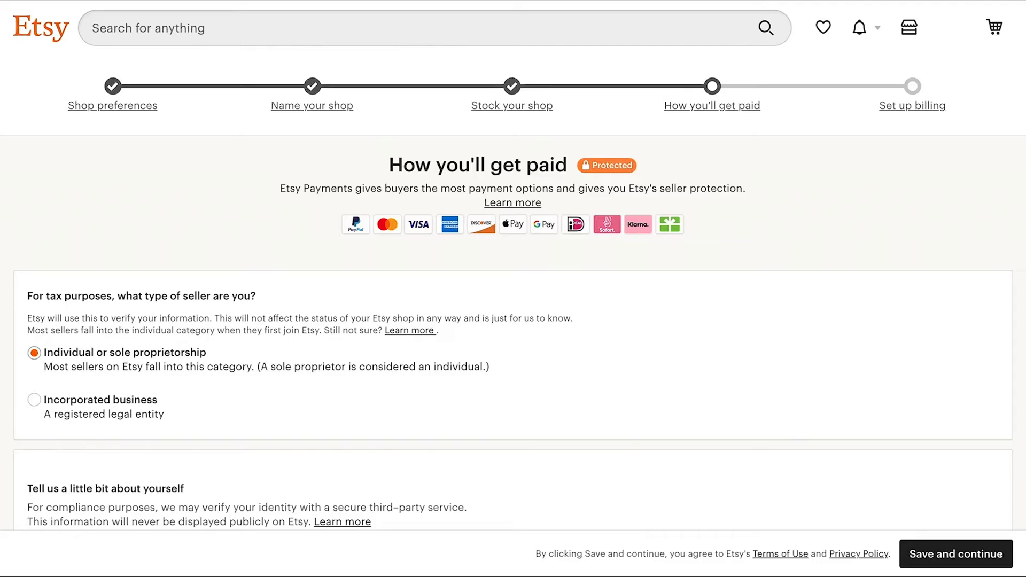
- Scroll through the Shop Manager dashboard showing zero views, visits, orders and revenue
scroll(down, 3)
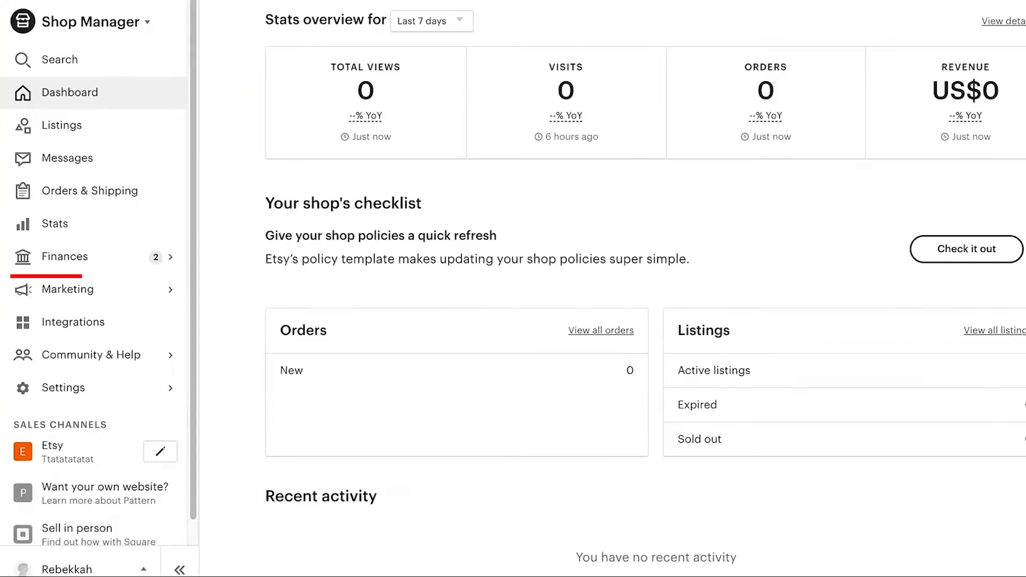
- Go to Finances > Payment settings to update the shop's bank details
click(64, 257)
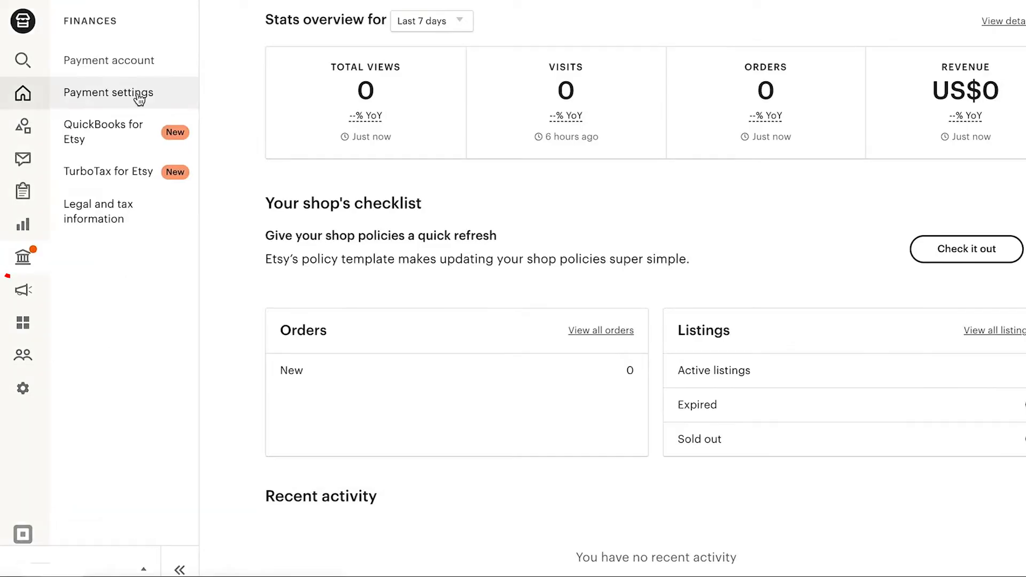
click(109, 92)
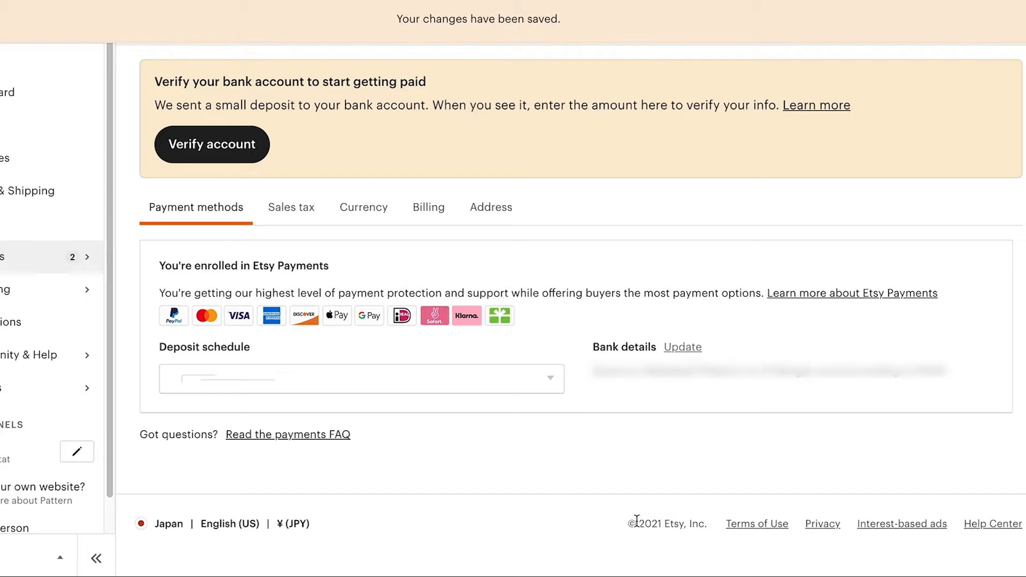
- Verify the bank account by submitting the €0.01 deposit amount
click(211, 143)
text(€ 0.01)
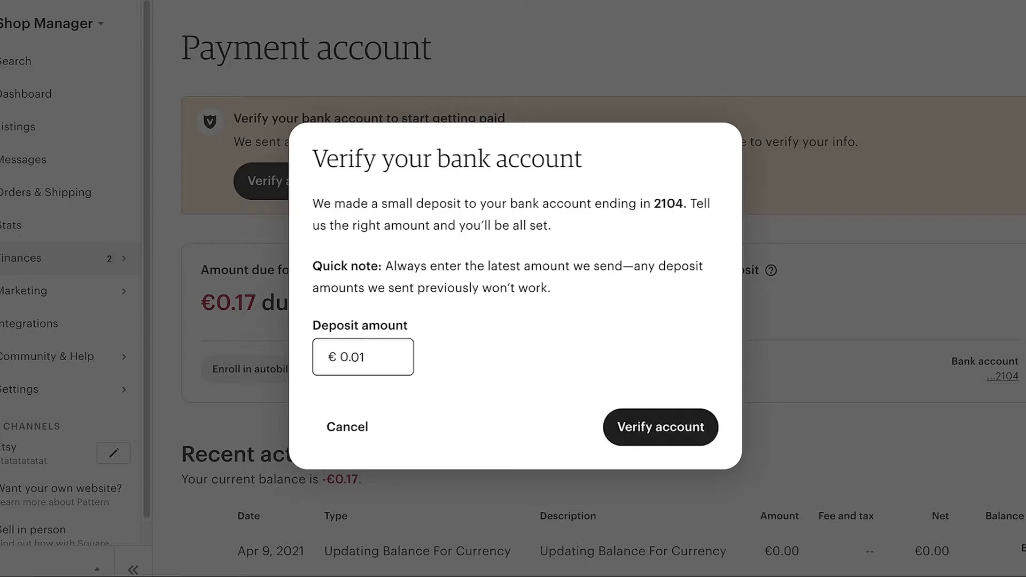
click(660, 427)
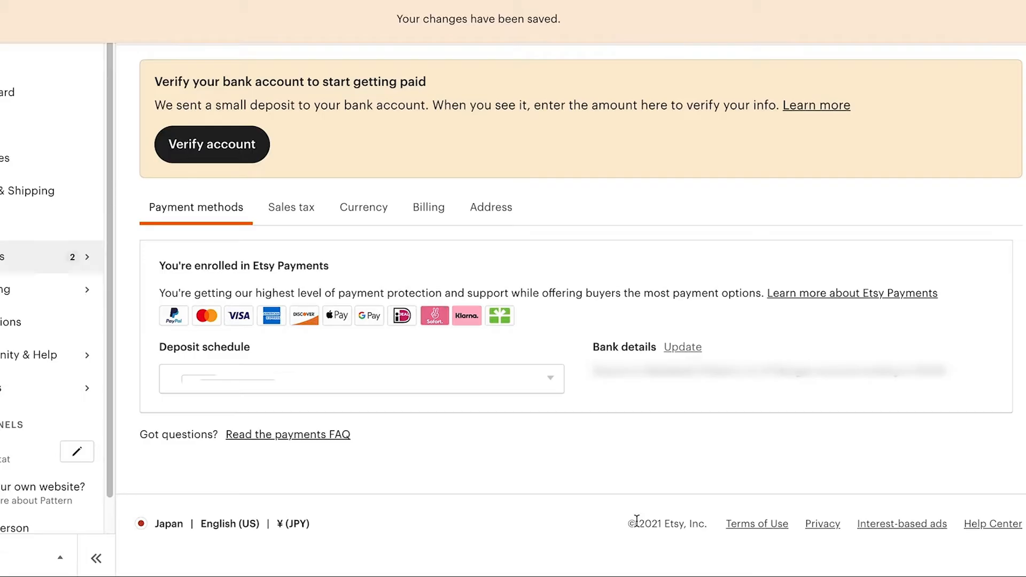